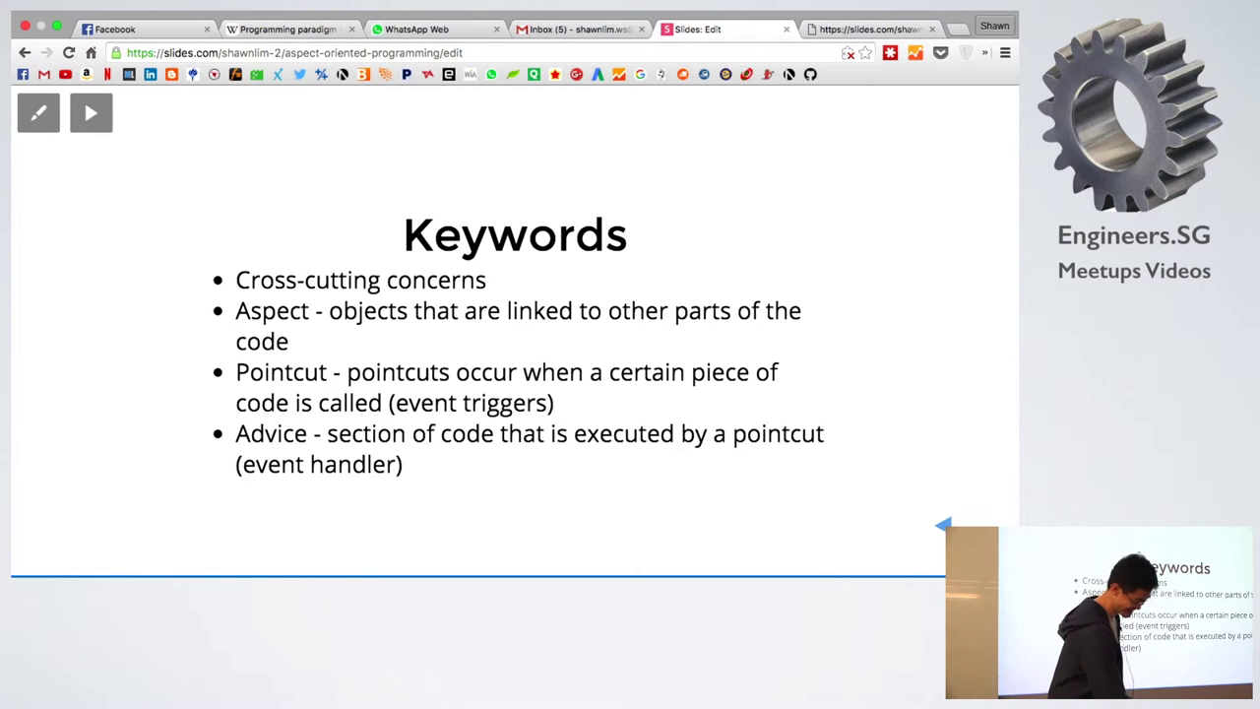
Step: Switch from the Keywords slide to the browser's GitHub dashboard of repositories
{"action": "left_click", "coordinate": [866, 30]}
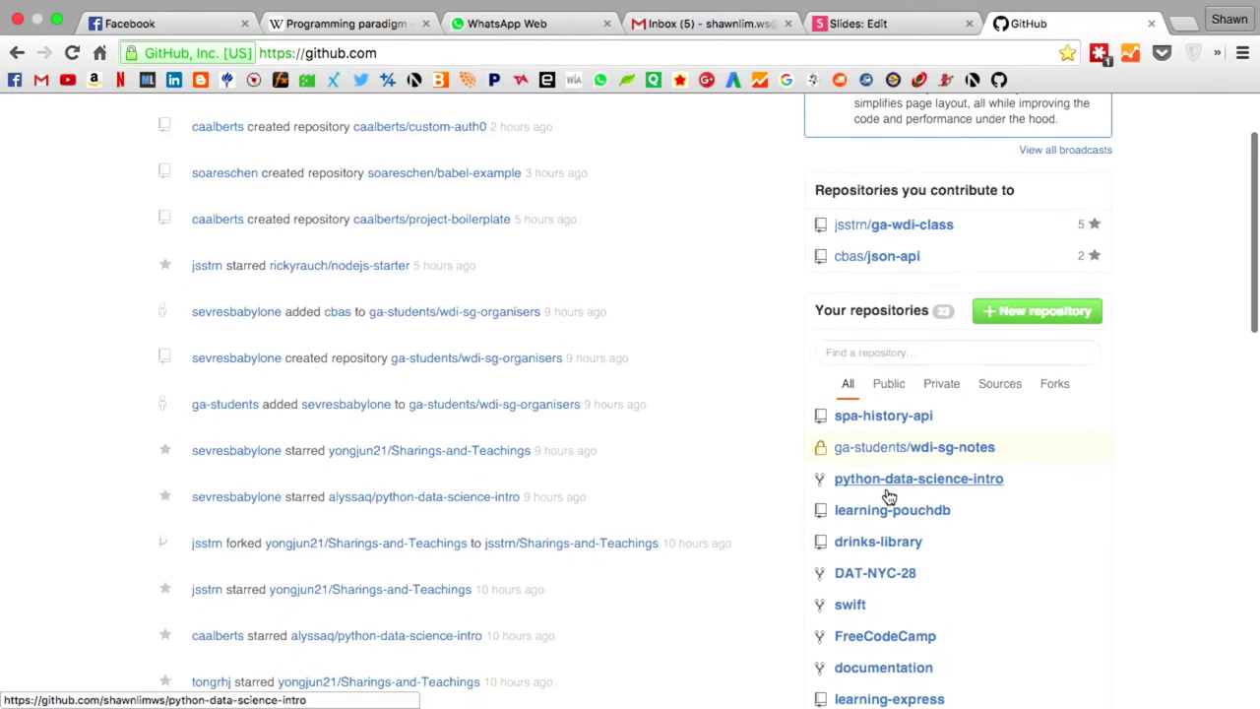
Step: Navigate into the drinks-library repository's middleware folder from the repositories list
{"action": "scroll", "scroll_direction": "down", "scroll_amount": 3}
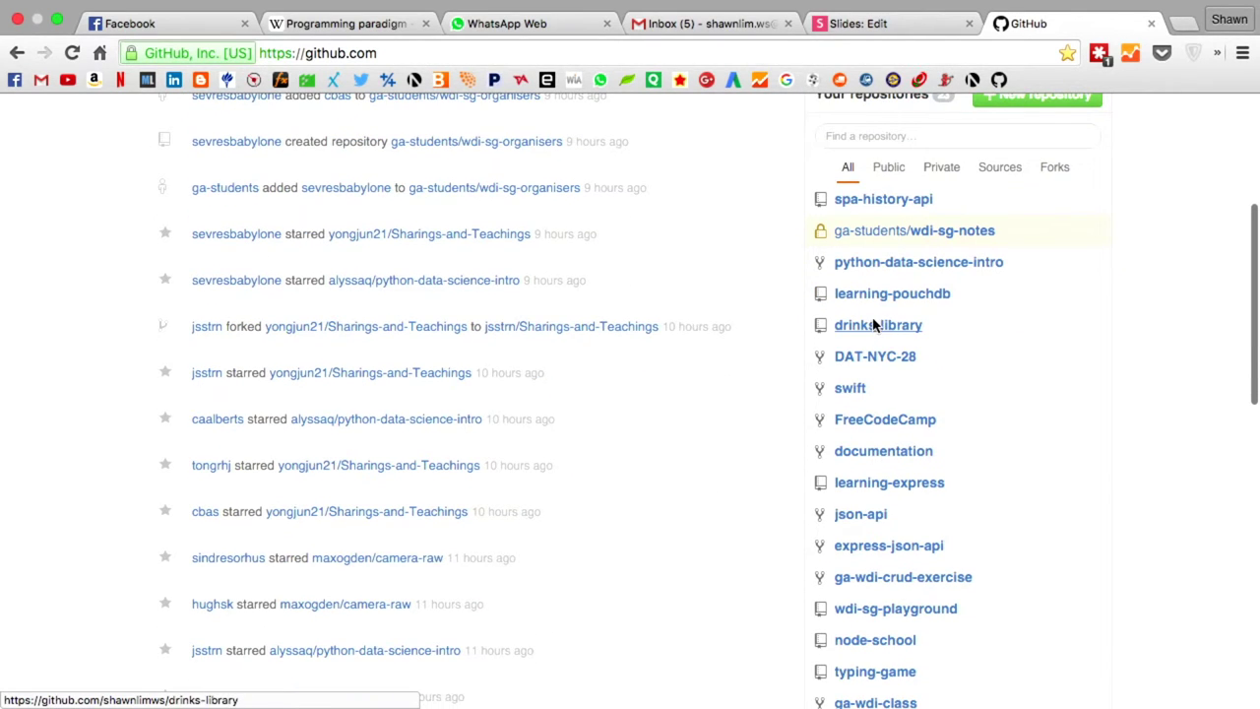
{"action": "left_click", "coordinate": [878, 325]}
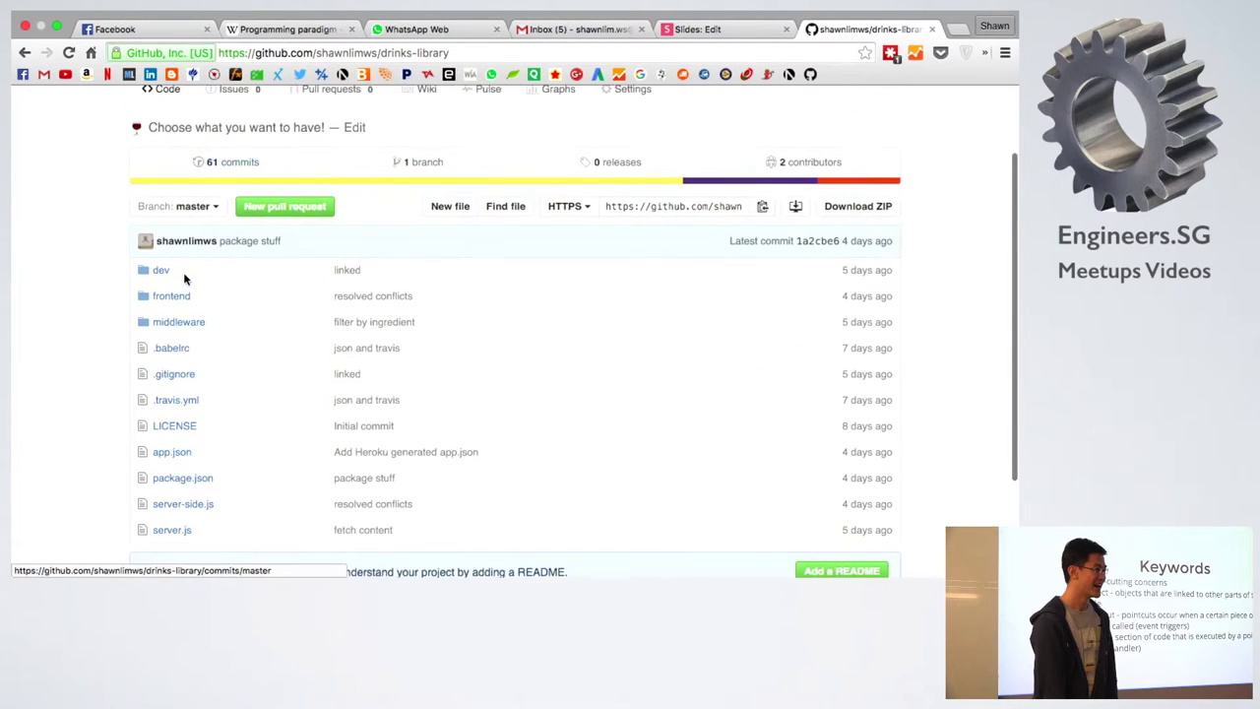
{"action": "scroll", "scroll_direction": "down", "scroll_amount": 3}
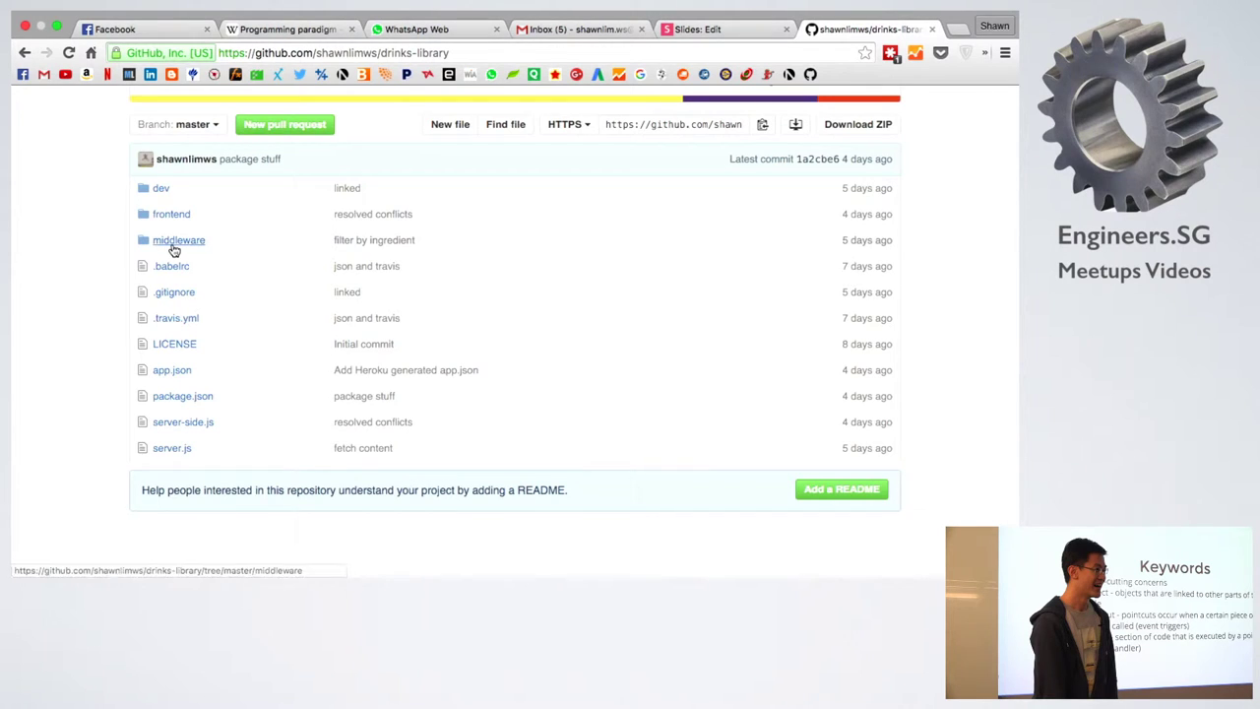
{"action": "left_click", "coordinate": [177, 241]}
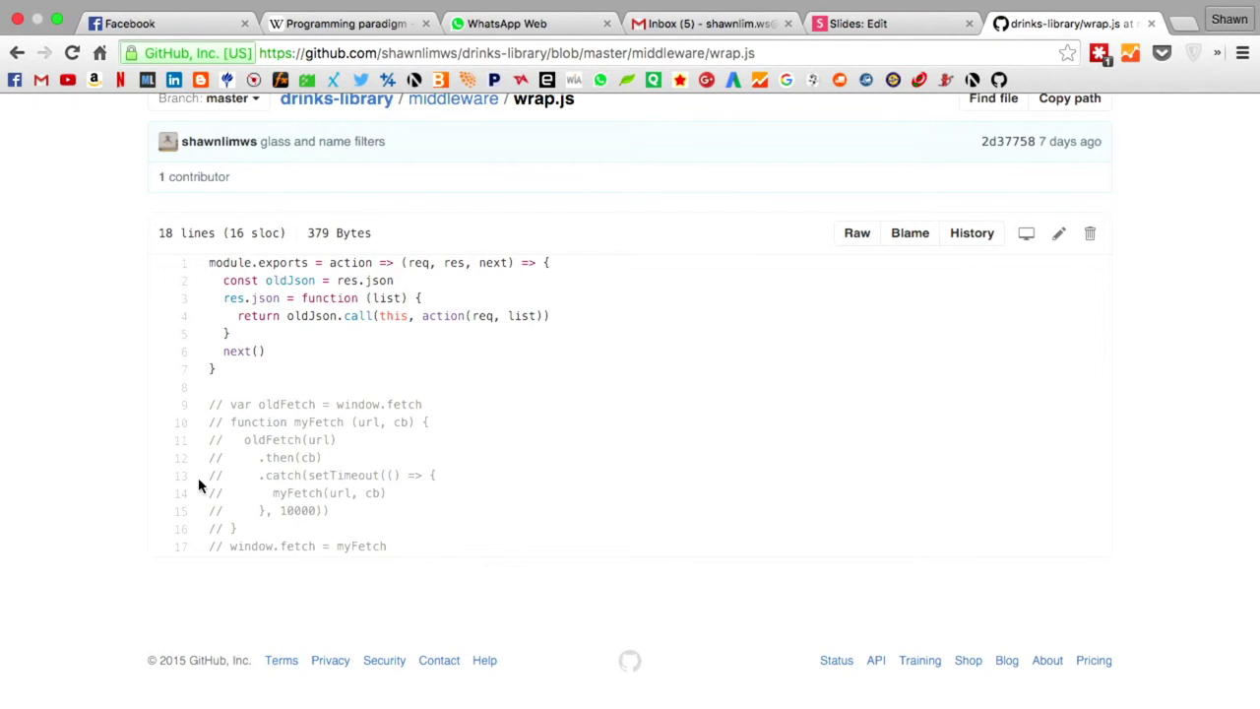
Step: Display the wrap.js wrapper code from the middleware folder, scrolled into view
{"action": "left_click", "coordinate": [453, 98]}
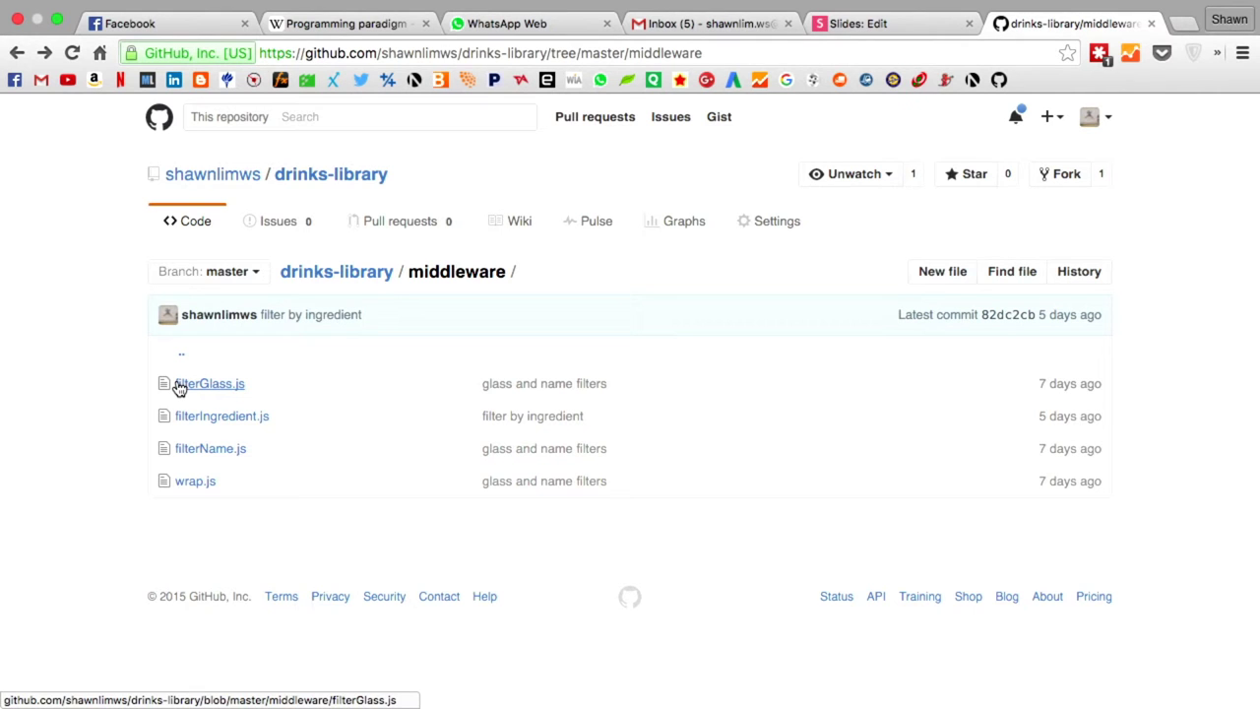
{"action": "mouse_move", "coordinate": [181, 388]}
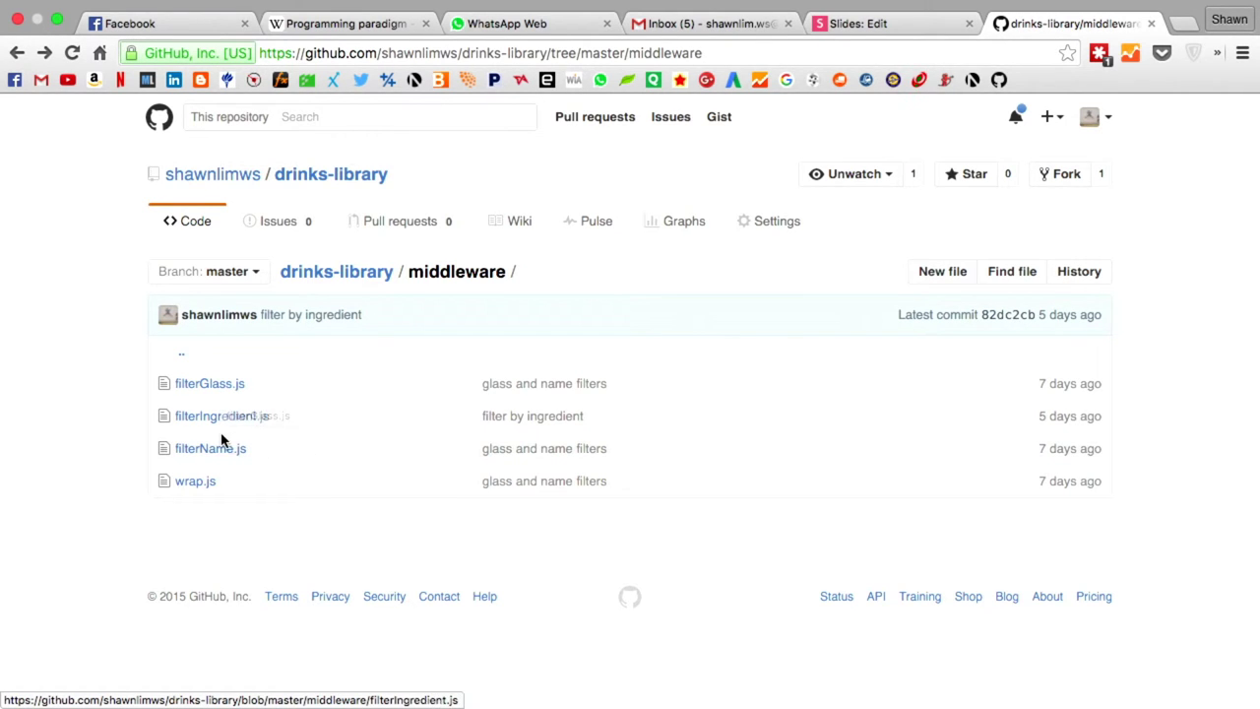
{"action": "left_click", "coordinate": [193, 480]}
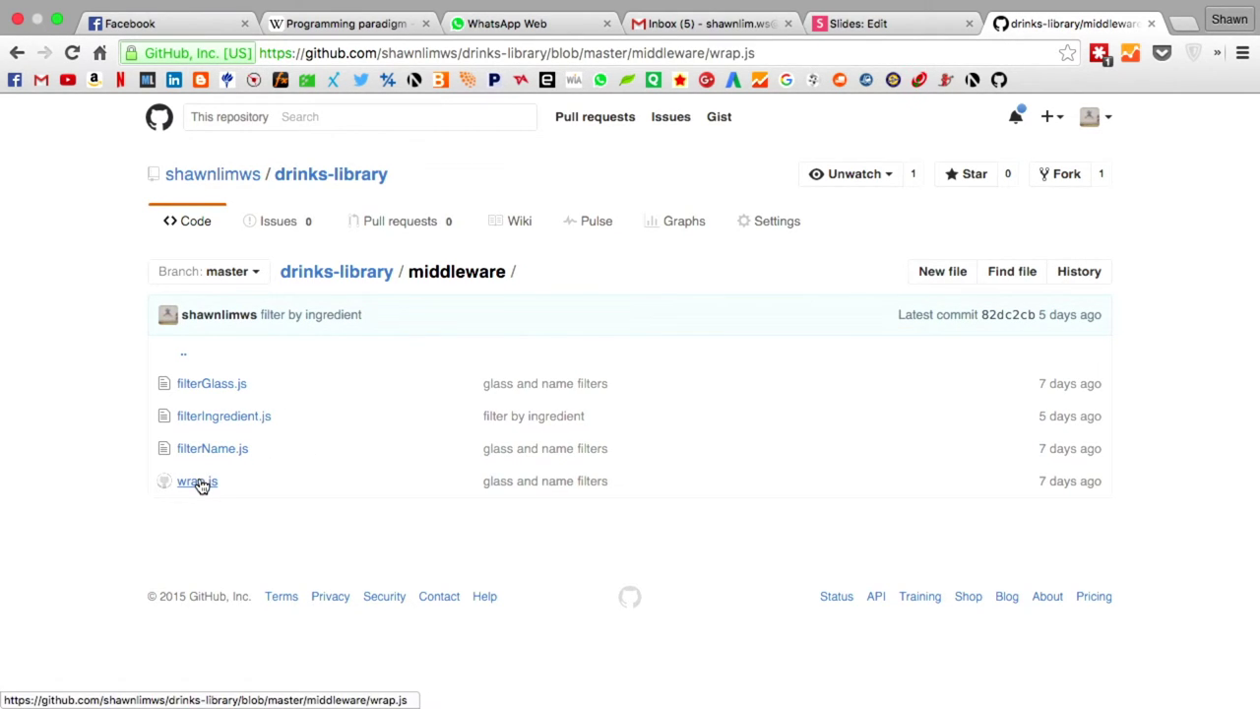
{"action": "left_click", "coordinate": [197, 481]}
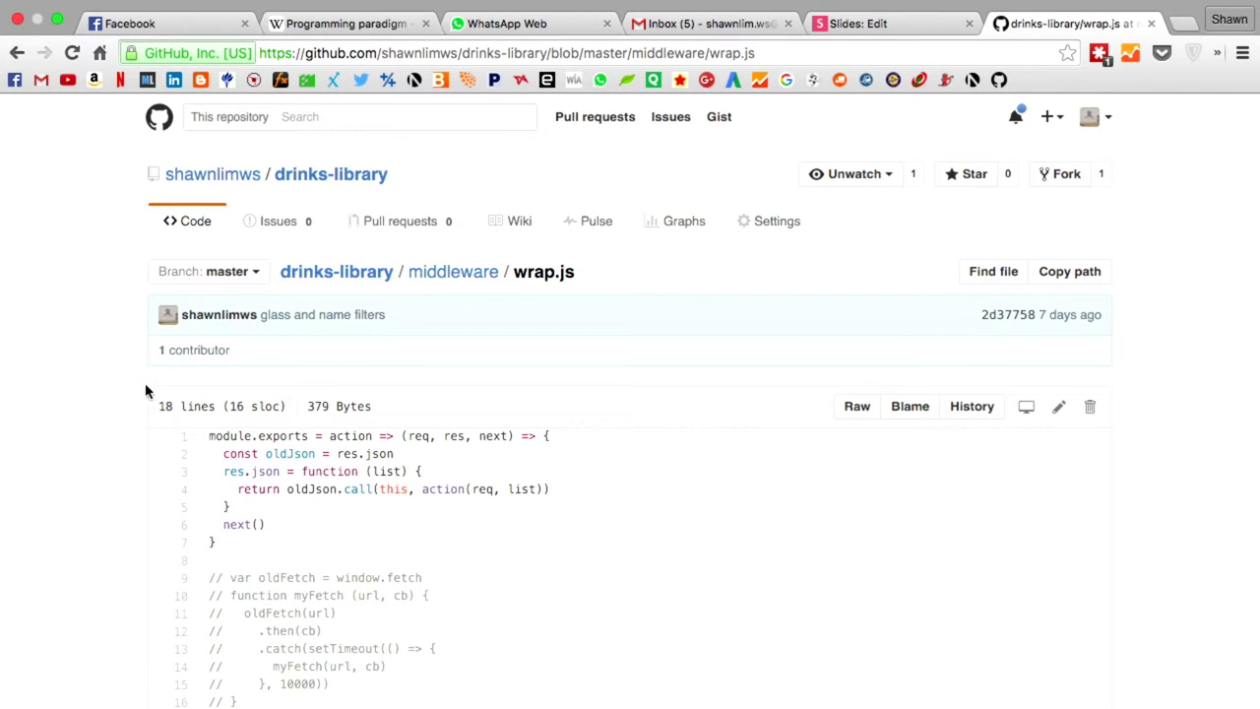
{"action": "scroll", "scroll_direction": "down", "scroll_amount": 3}
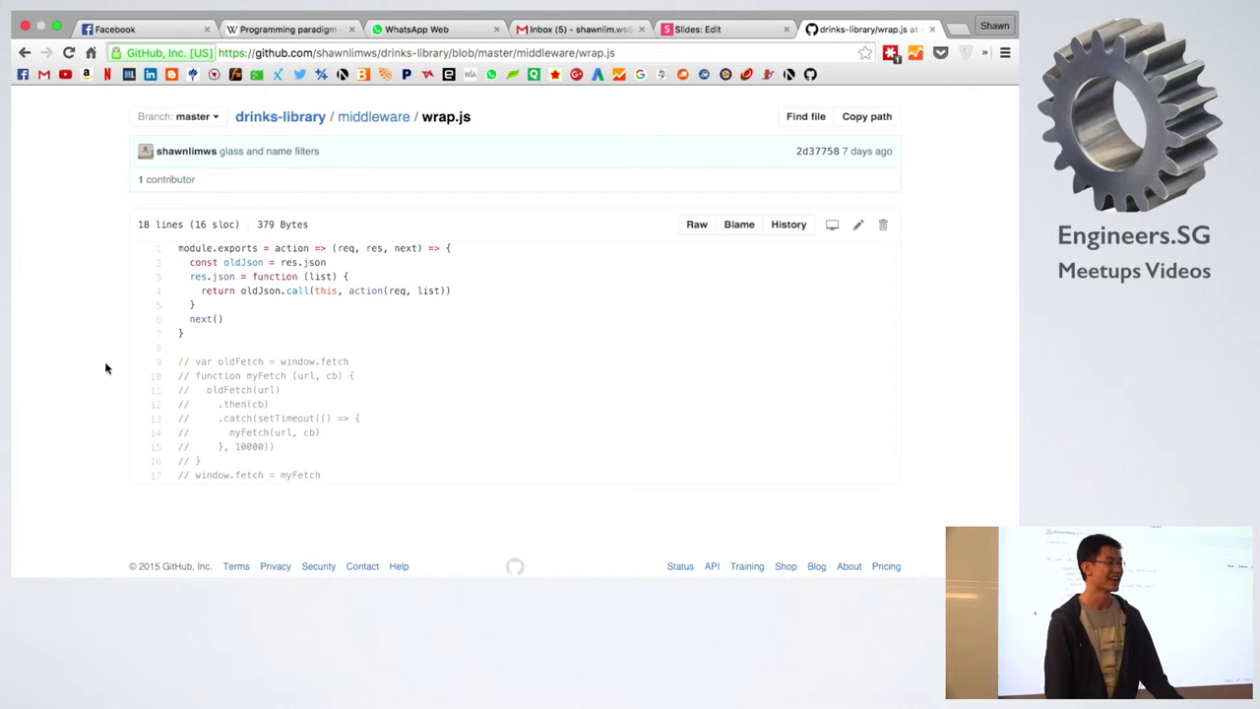
{"action": "scroll", "scroll_direction": "down", "scroll_amount": 3}
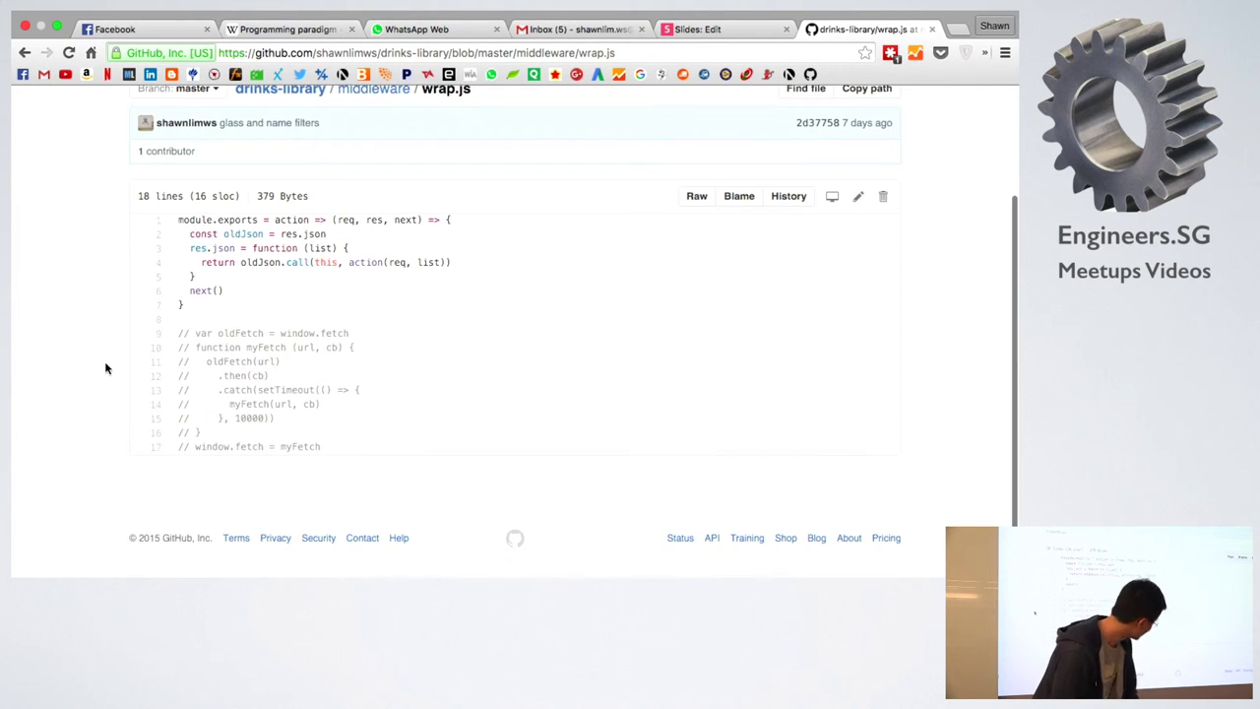